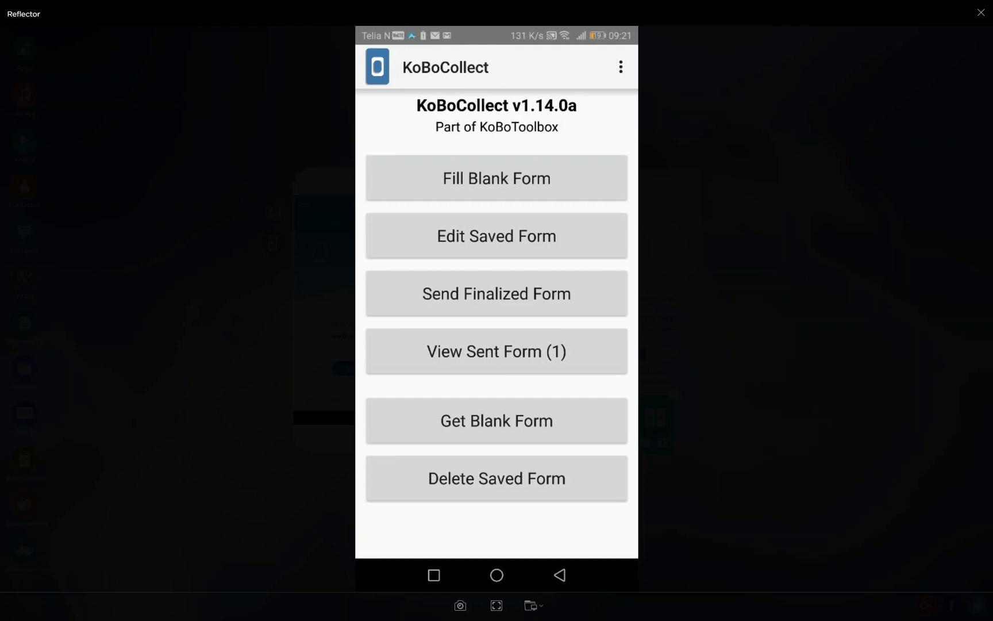
Check the fillable forms, then scroll through the server's downloadable blank forms list
{"action": "left_click", "coordinate": [495, 178]}
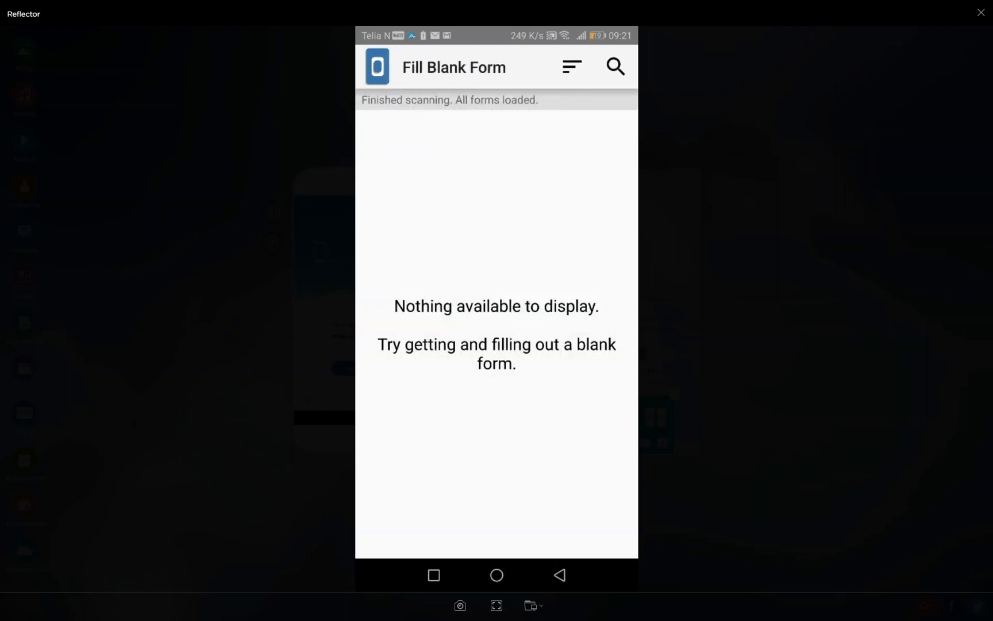
{"action": "left_click", "coordinate": [559, 575]}
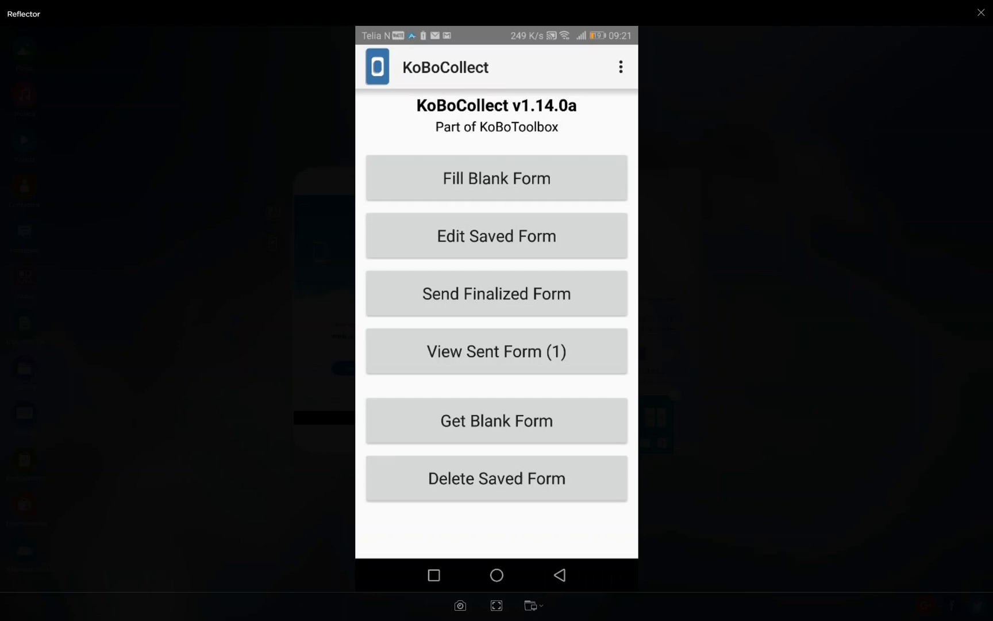
{"action": "left_click", "coordinate": [496, 420]}
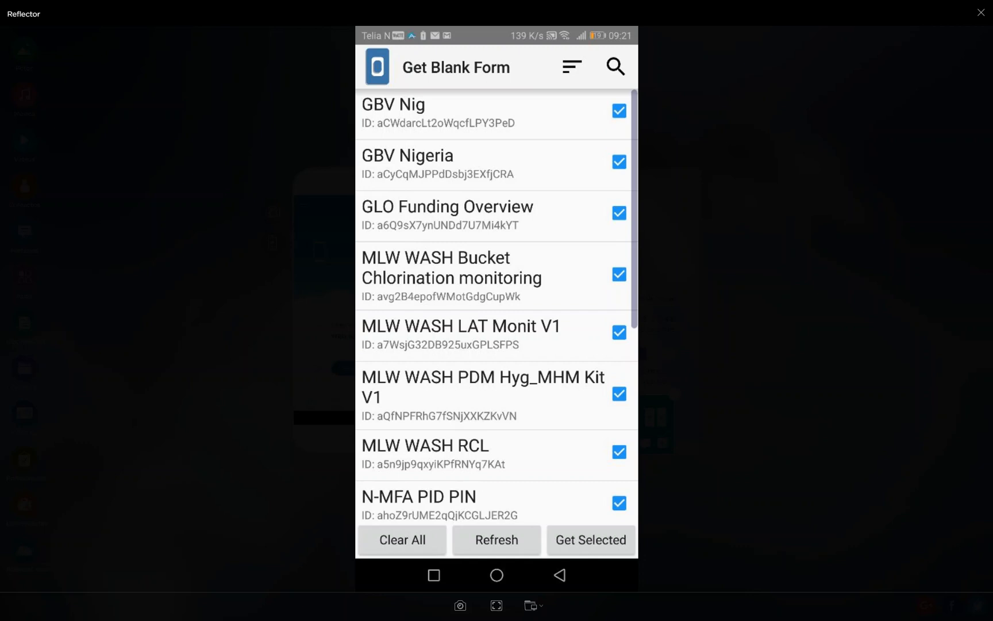
{"action": "scroll", "scroll_direction": "down", "scroll_amount": 3}
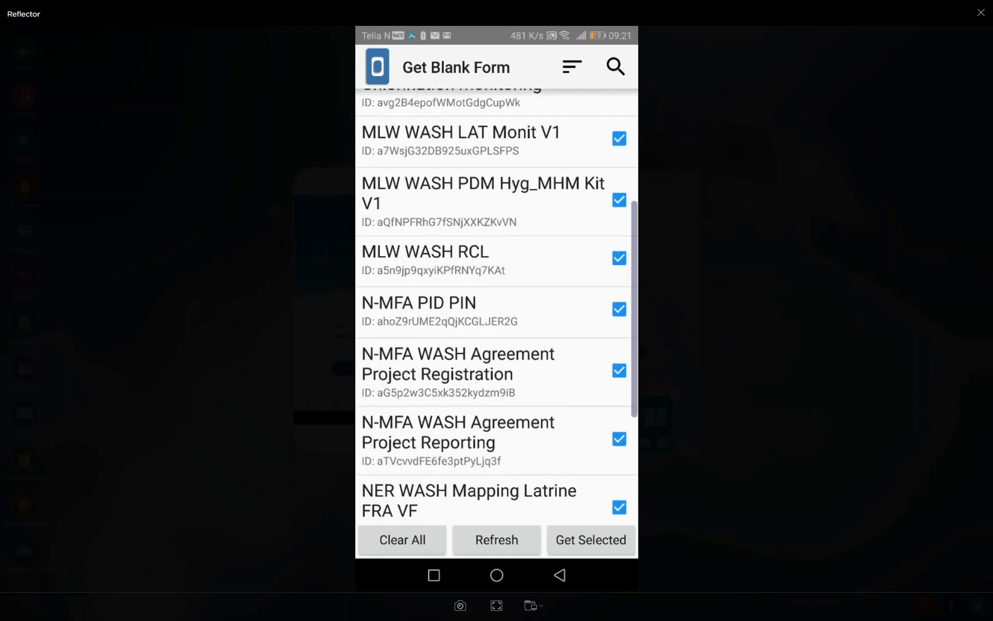
{"action": "scroll", "scroll_direction": "down", "scroll_amount": 3}
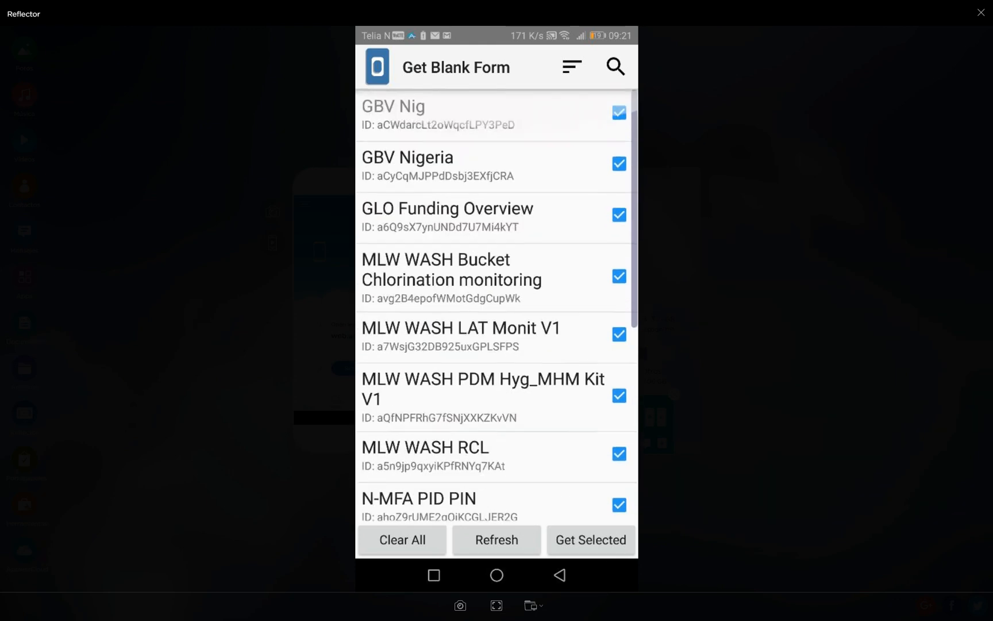
{"action": "scroll", "scroll_direction": "down", "scroll_amount": 3}
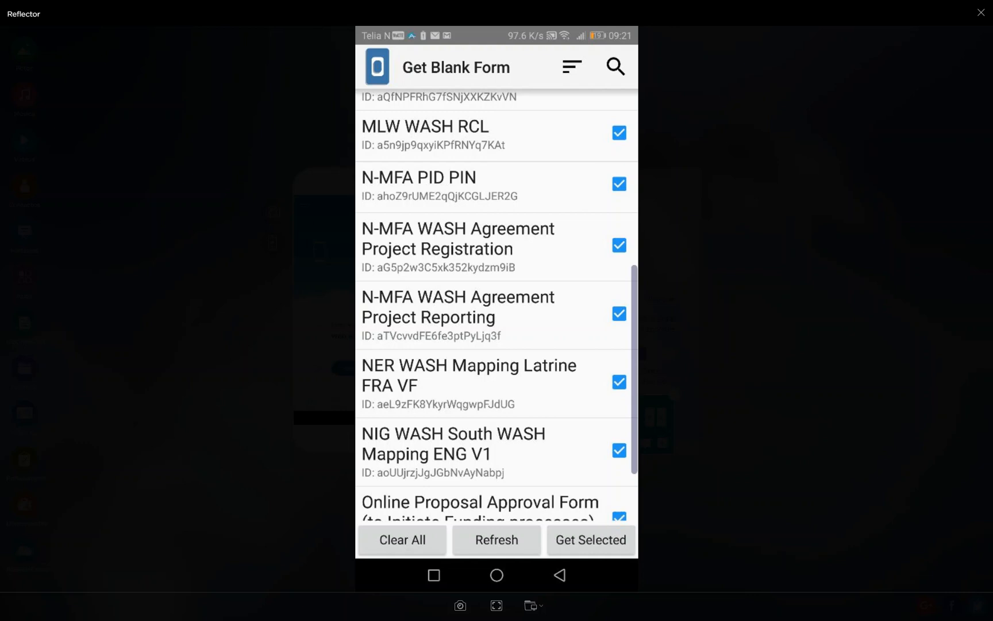
{"action": "mouse_move", "coordinate": [426, 332]}
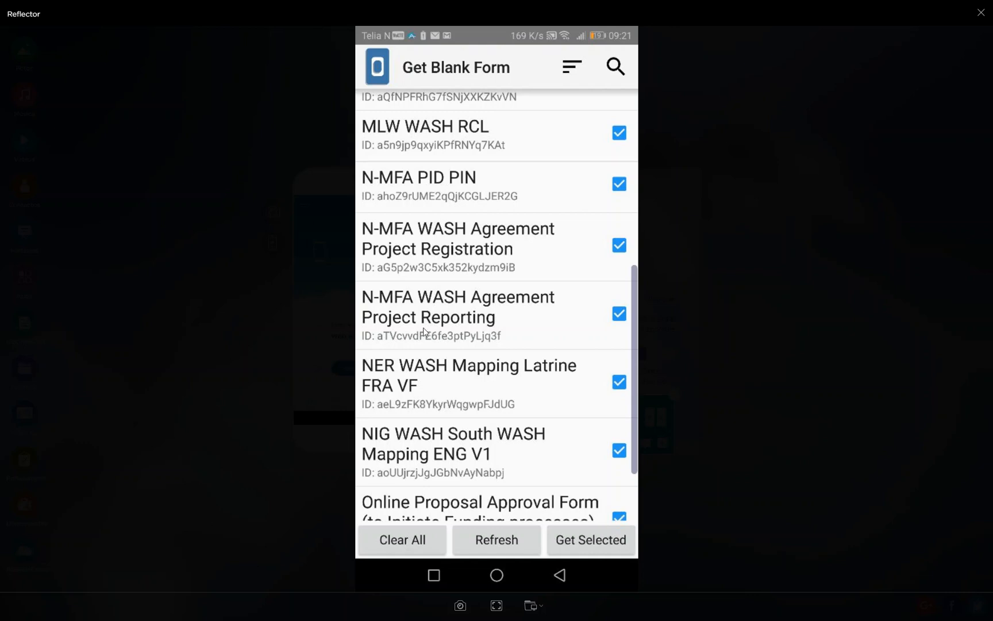
{"action": "mouse_move", "coordinate": [457, 255]}
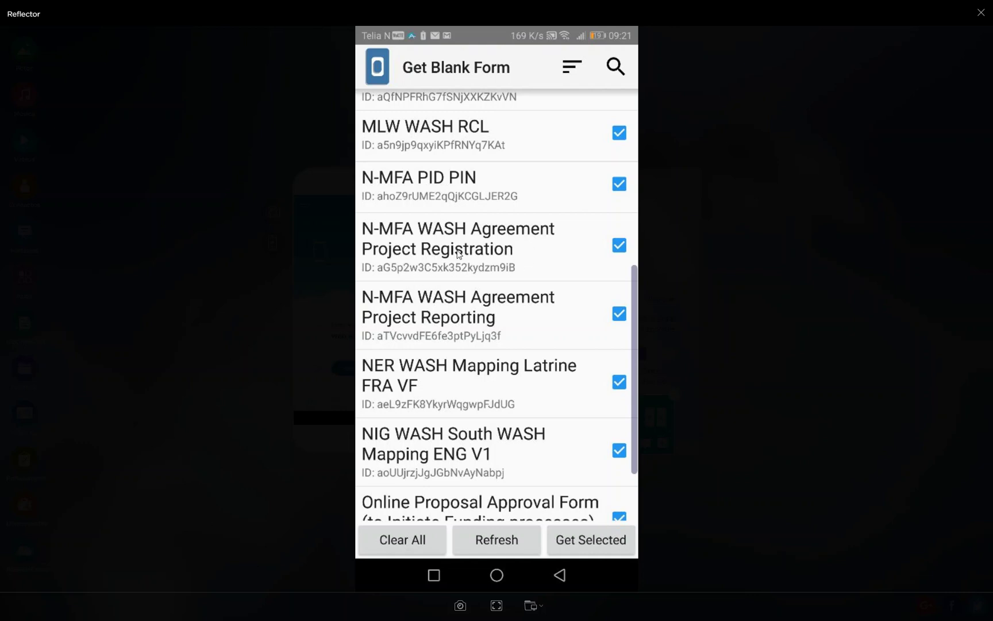
{"action": "mouse_move", "coordinate": [476, 269]}
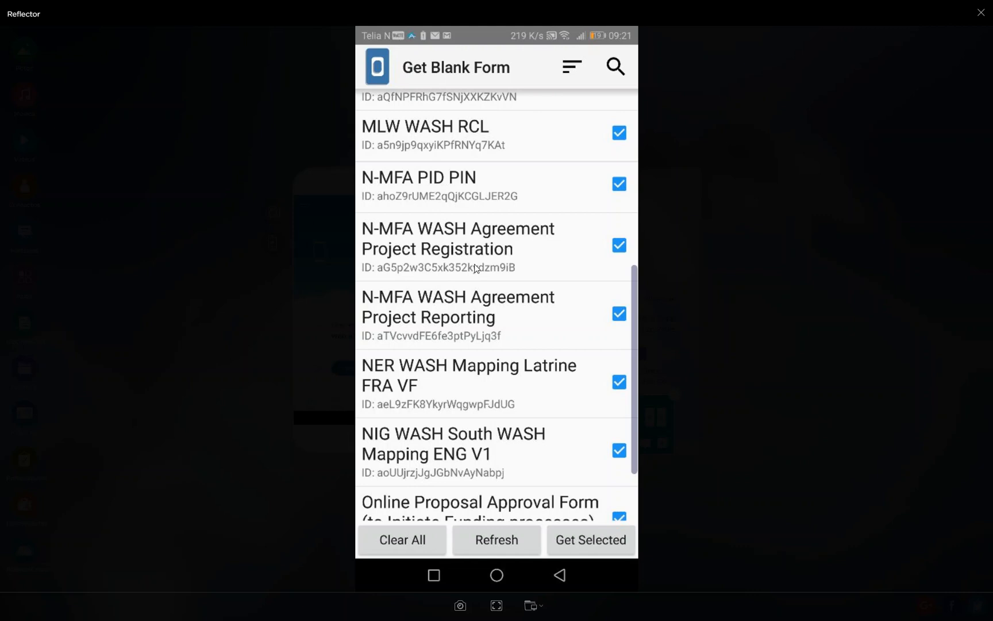
{"action": "mouse_move", "coordinate": [526, 272]}
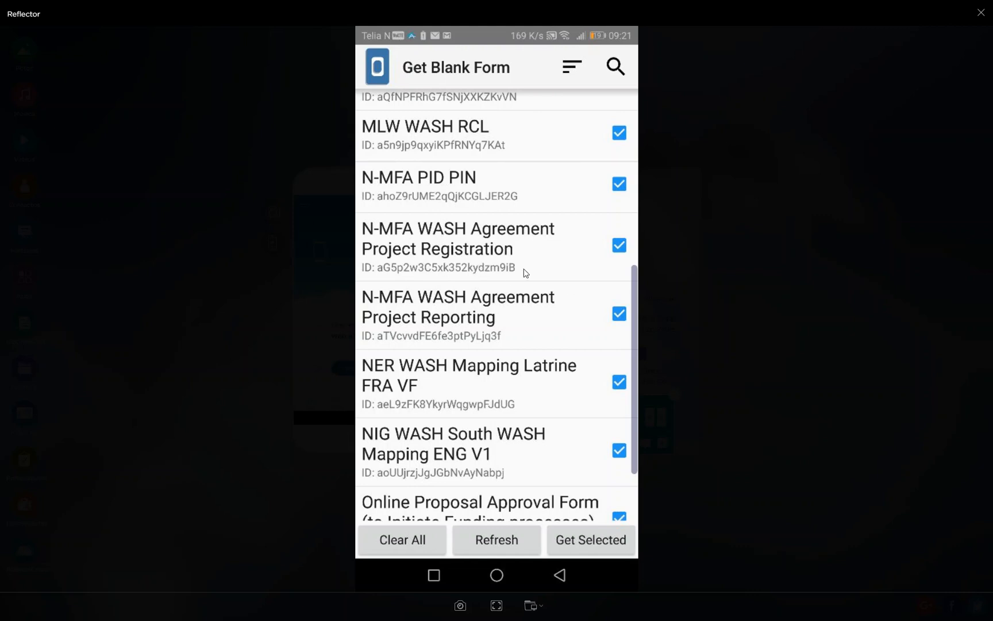
{"action": "mouse_move", "coordinate": [490, 298]}
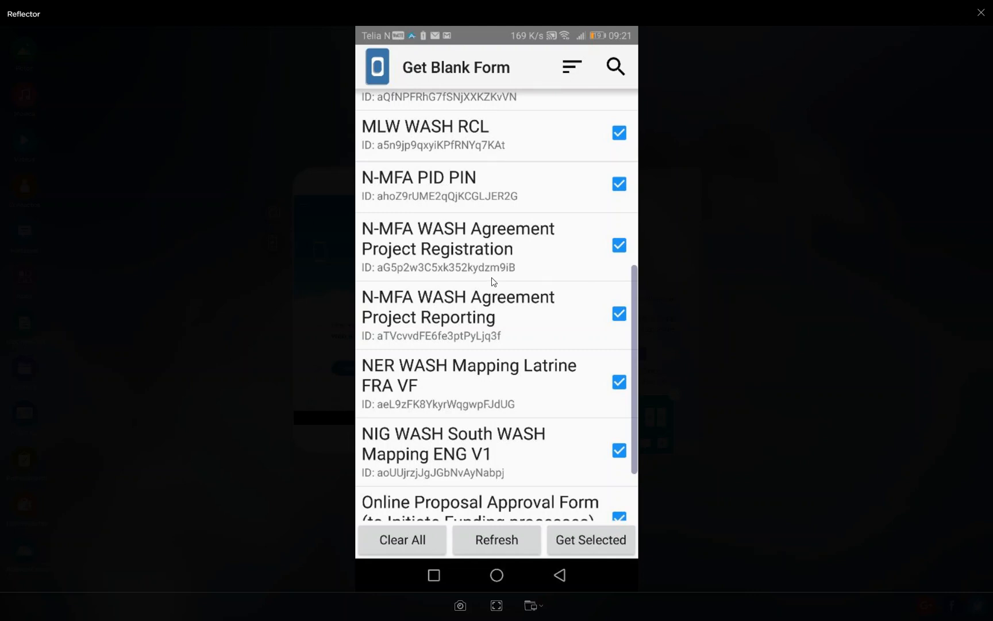
Unmark all forms in the download list and scroll through it
{"action": "left_click", "coordinate": [402, 539]}
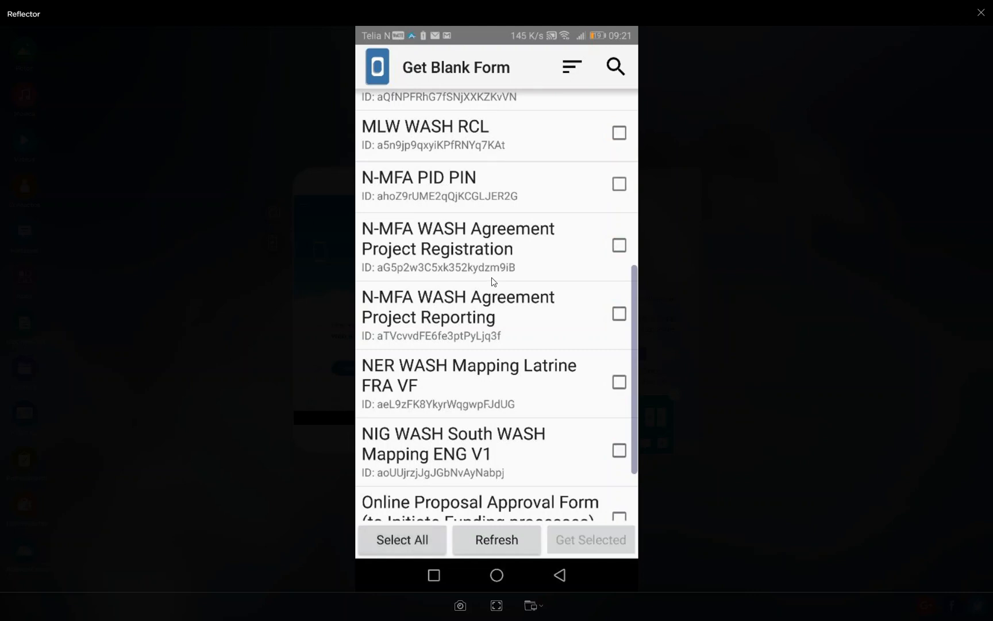
{"action": "left_click", "coordinate": [402, 539]}
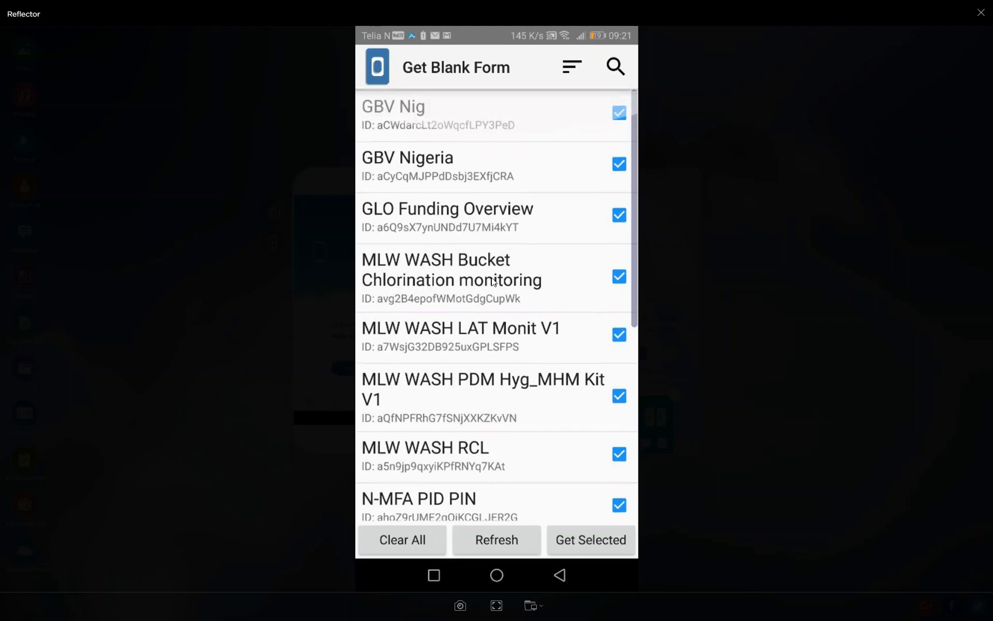
{"action": "left_click", "coordinate": [402, 539]}
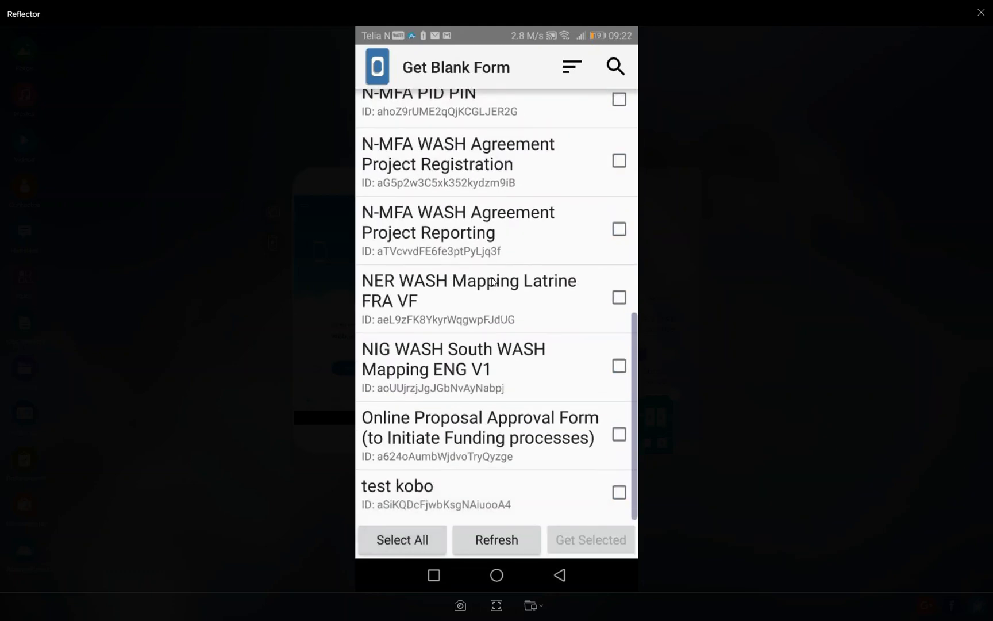
{"action": "scroll", "scroll_direction": "up", "scroll_amount": 3}
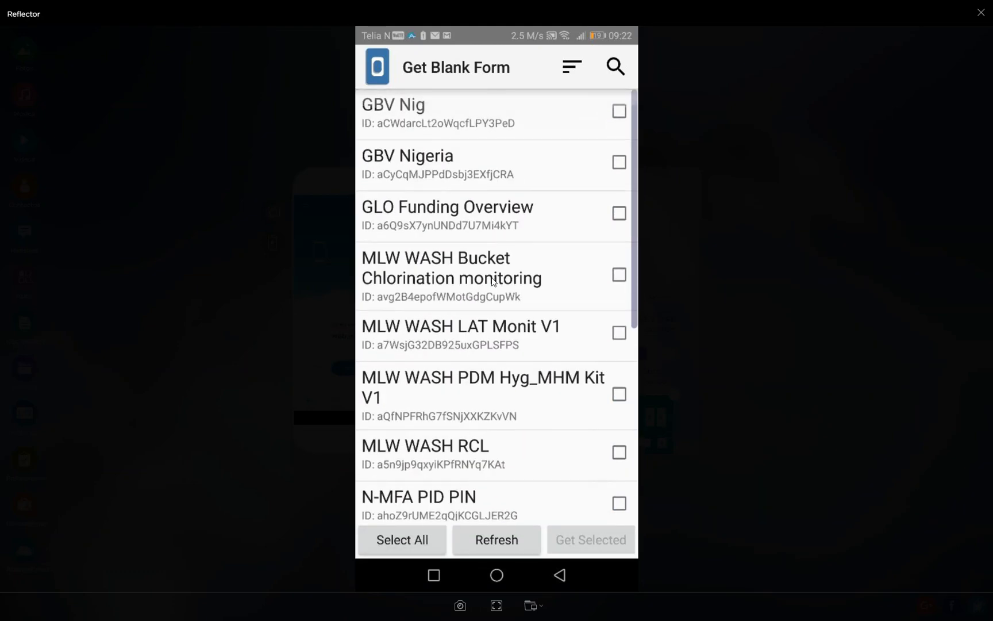
{"action": "scroll", "scroll_direction": "down", "scroll_amount": 3}
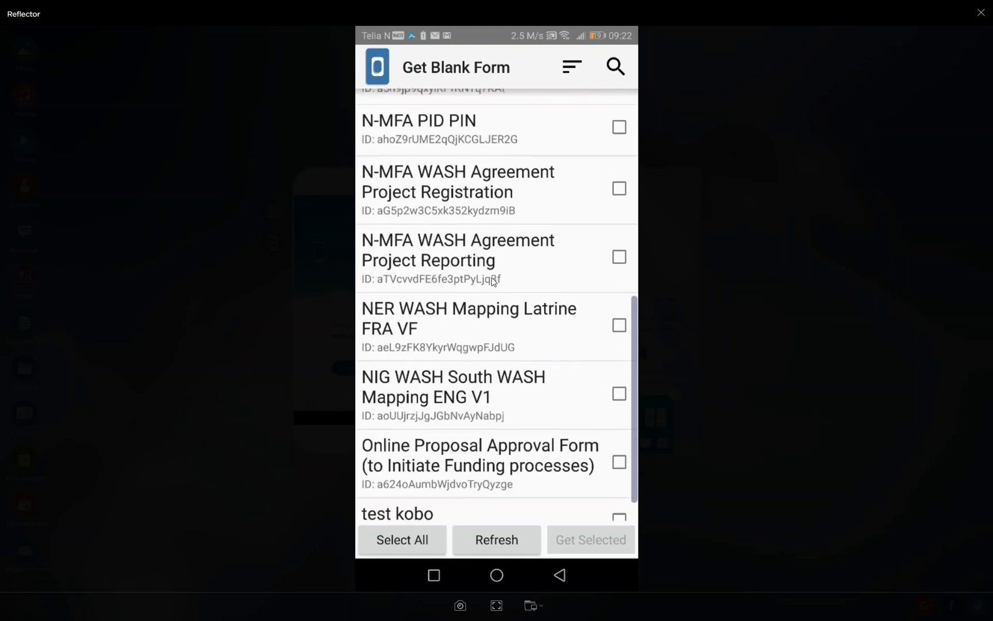
{"action": "scroll", "scroll_direction": "up", "scroll_amount": 3}
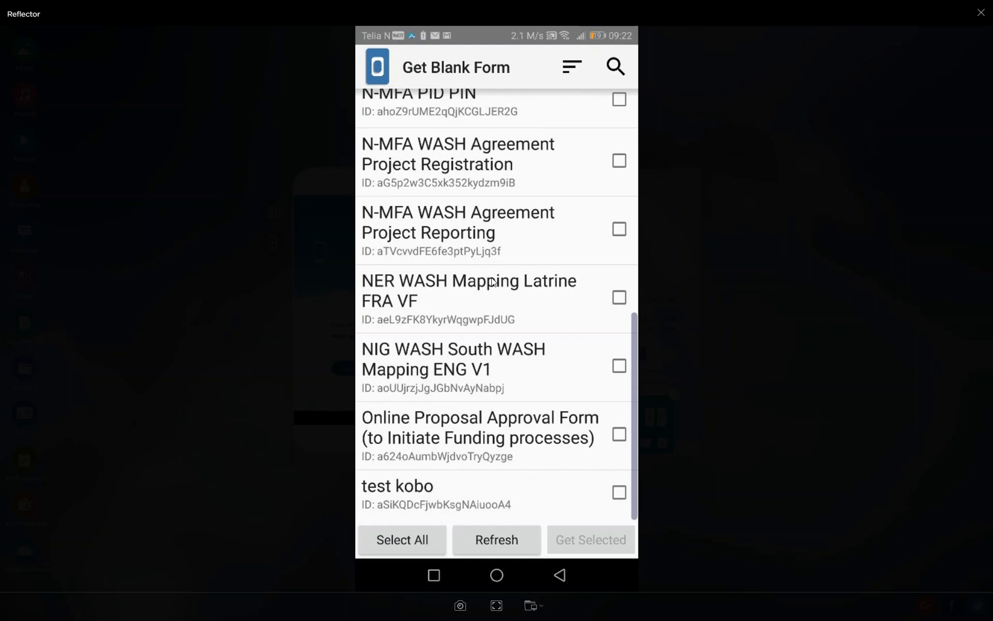
Download only the test kobo form and dismiss the download result
{"action": "left_click", "coordinate": [619, 492]}
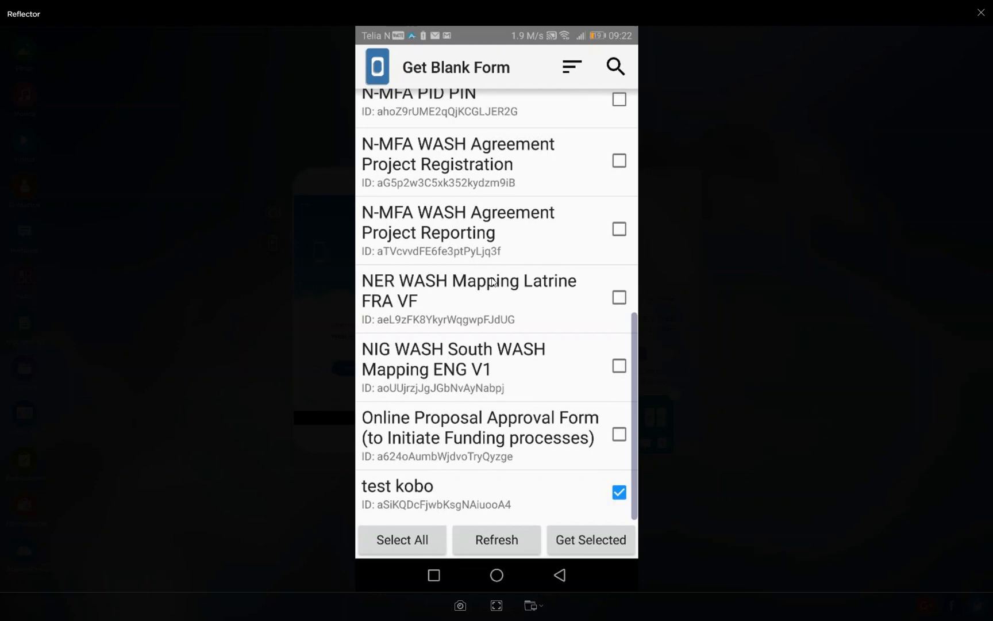
{"action": "left_click", "coordinate": [589, 539]}
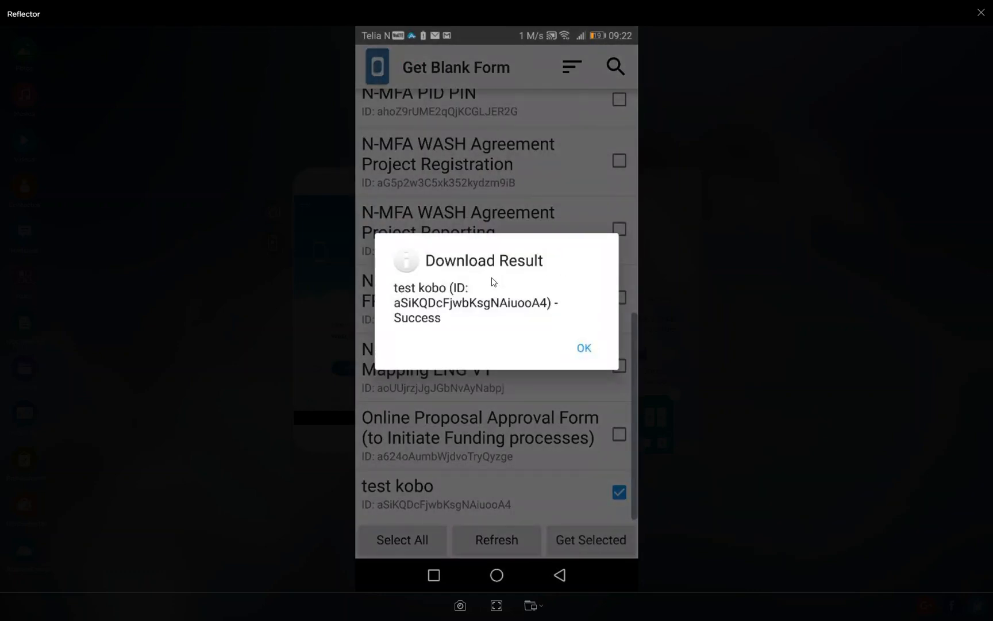
{"action": "left_click", "coordinate": [583, 348]}
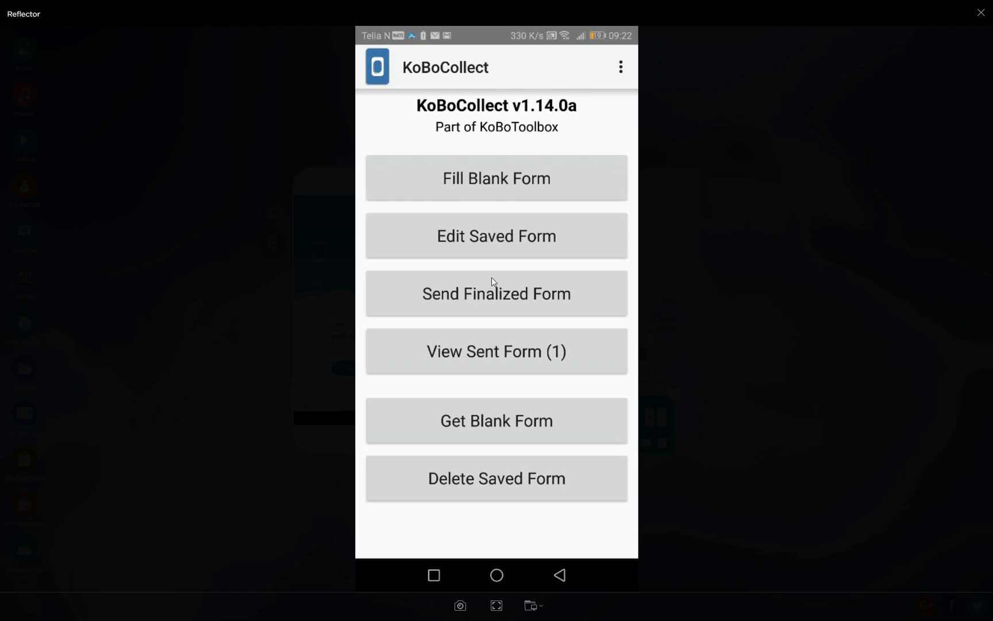
Start a test kobo entry and jump to the end of the form to submit it
{"action": "left_click", "coordinate": [496, 179]}
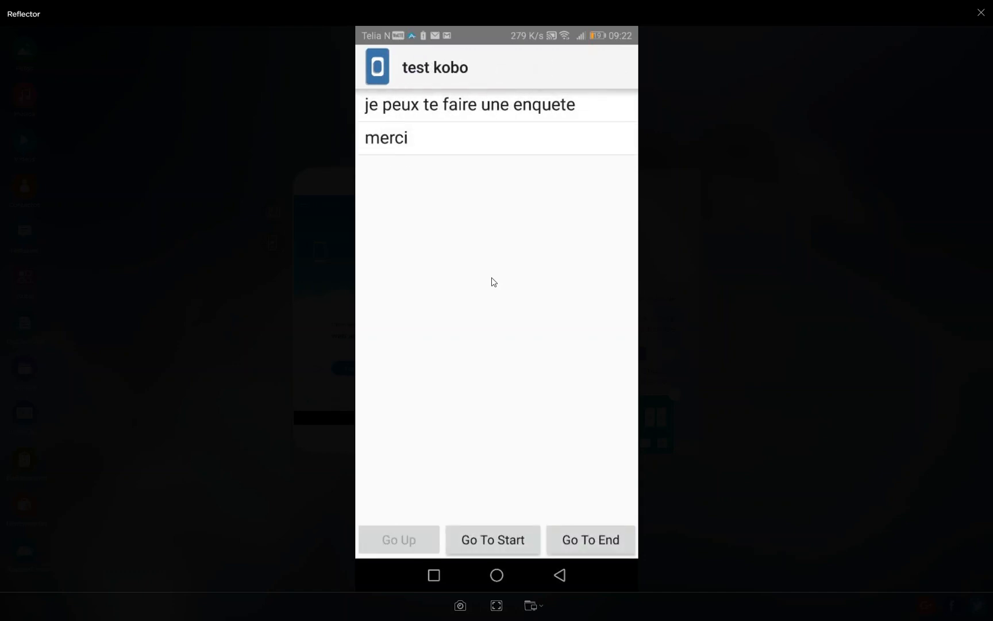
{"action": "left_click", "coordinate": [469, 104]}
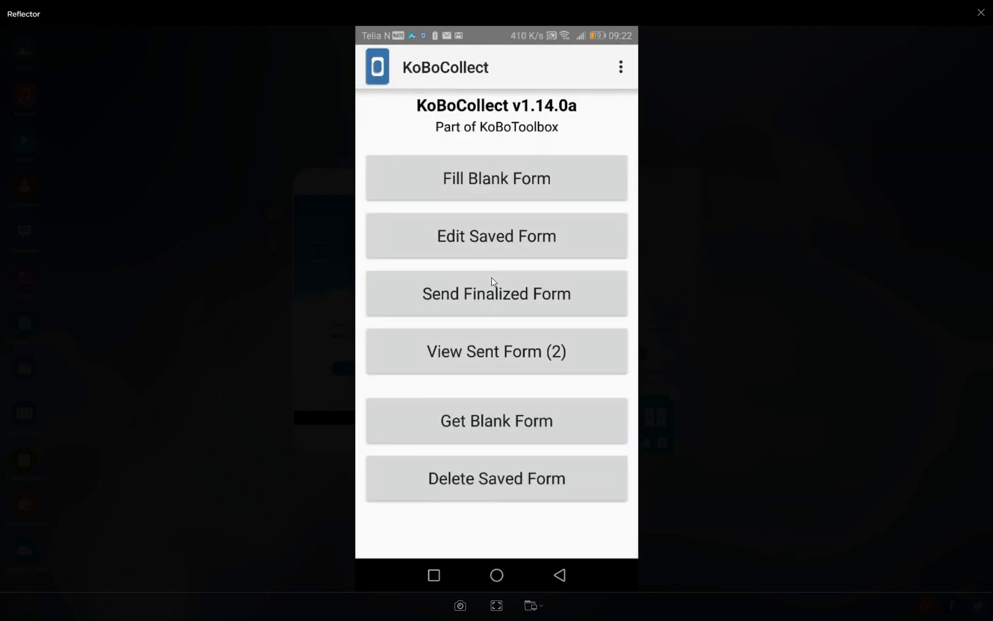
Fill test kobo, answer the first question, and save it as finalized
{"action": "left_click", "coordinate": [496, 179]}
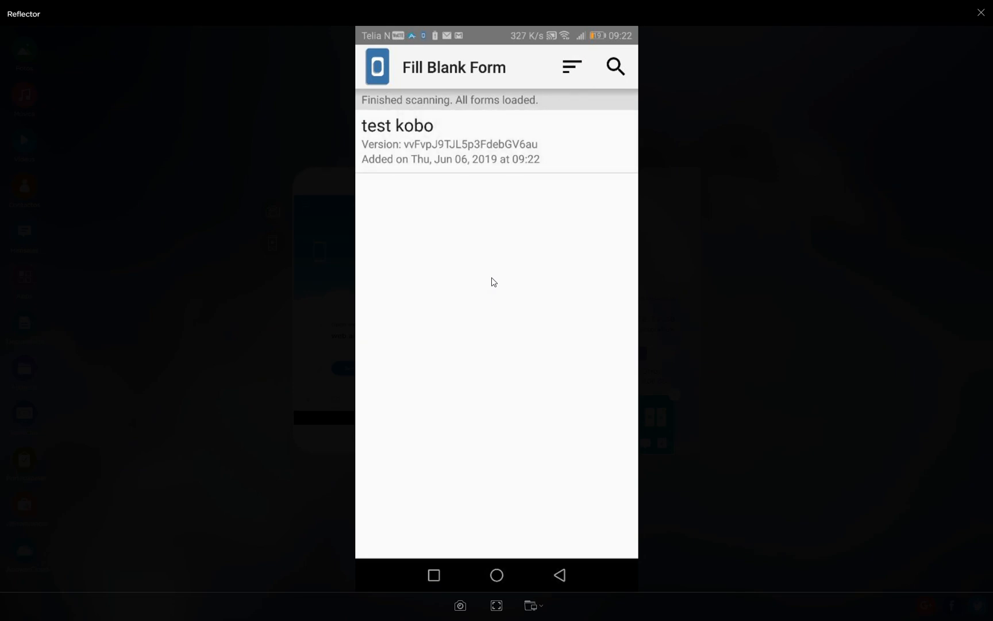
{"action": "left_click", "coordinate": [397, 125]}
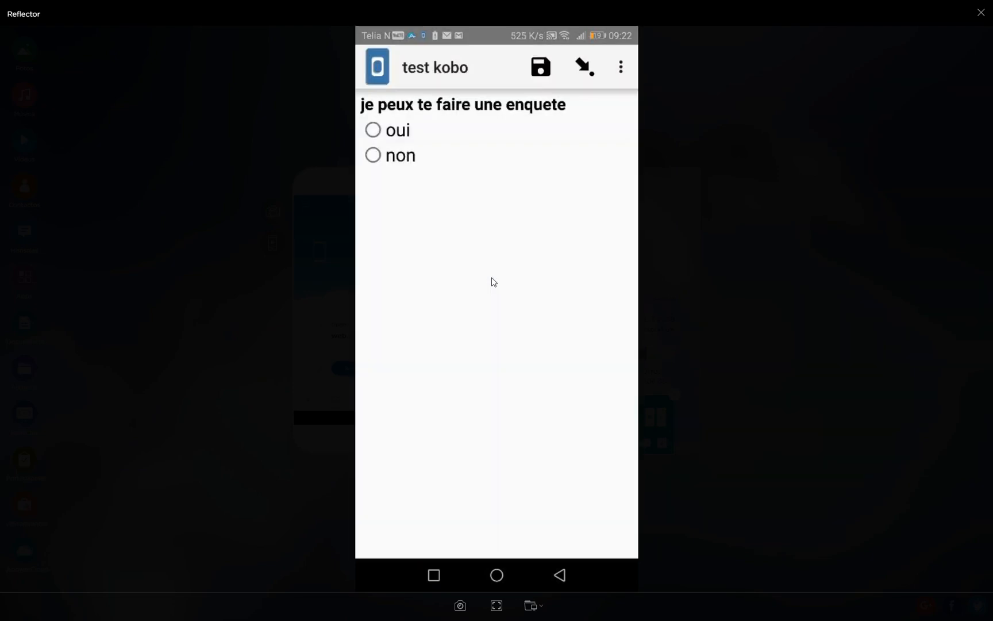
{"action": "left_click", "coordinate": [373, 155]}
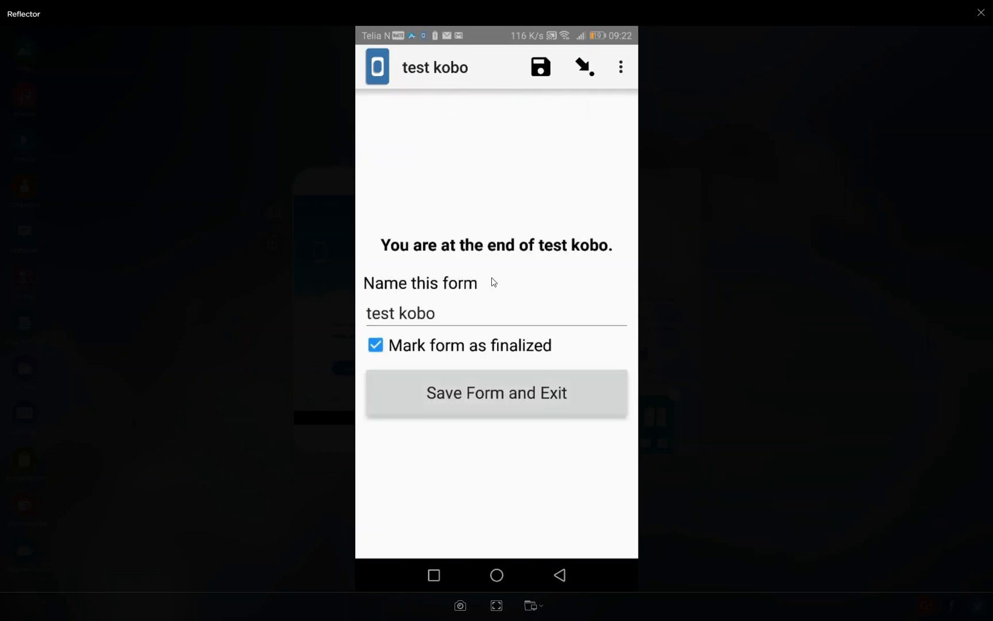
{"action": "left_click", "coordinate": [496, 392]}
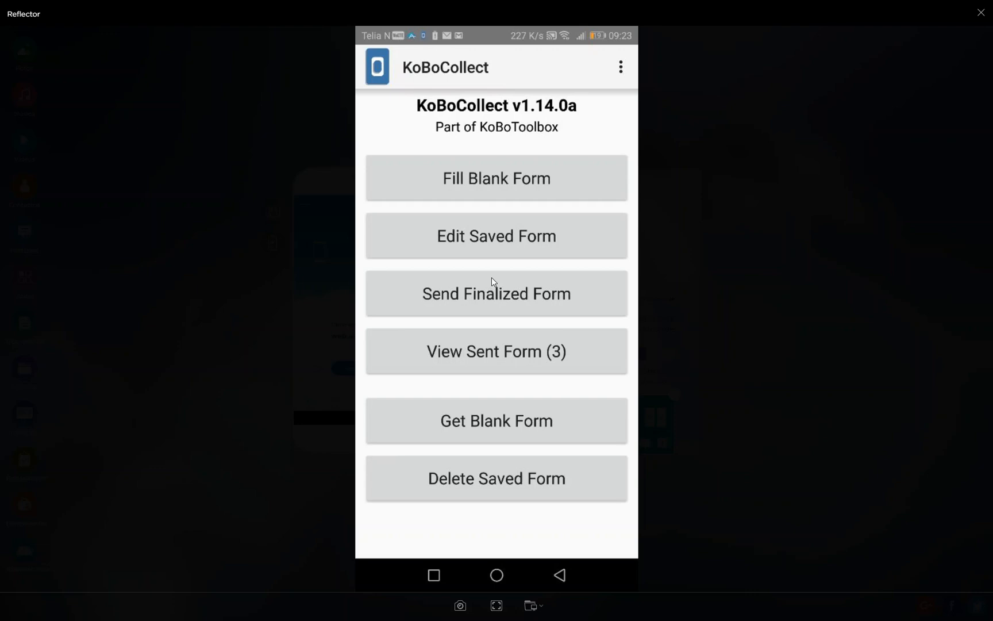
{"action": "left_click", "coordinate": [495, 477]}
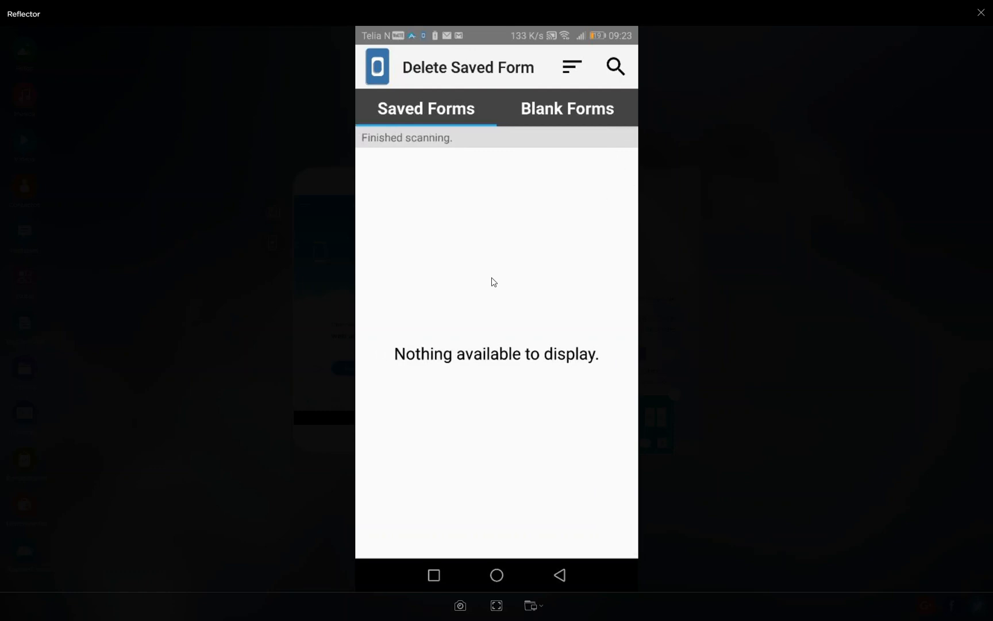
{"action": "left_click", "coordinate": [566, 108]}
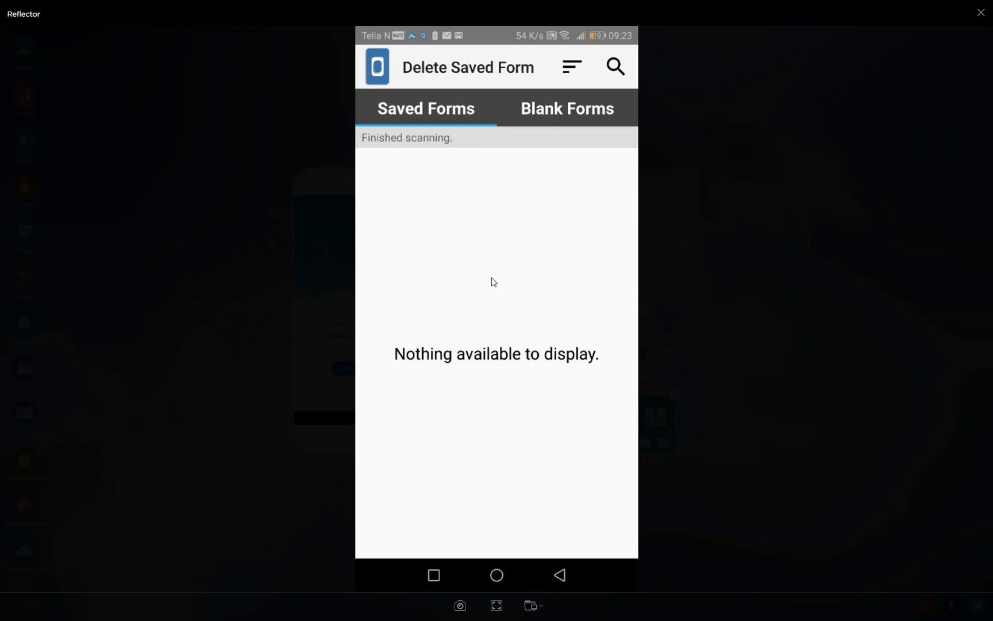
{"action": "left_click", "coordinate": [566, 108]}
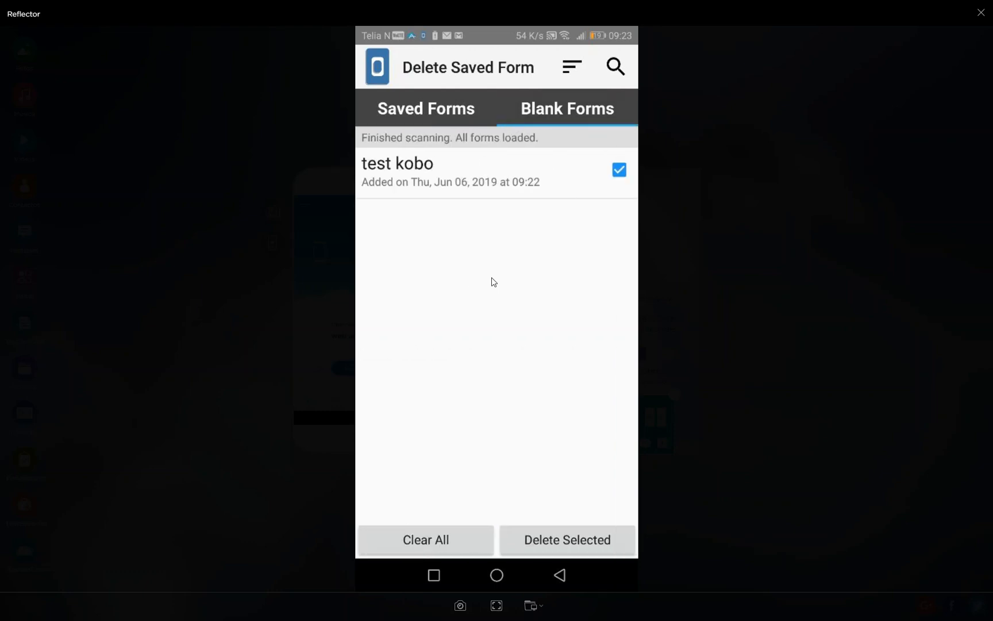
{"action": "left_click", "coordinate": [560, 575]}
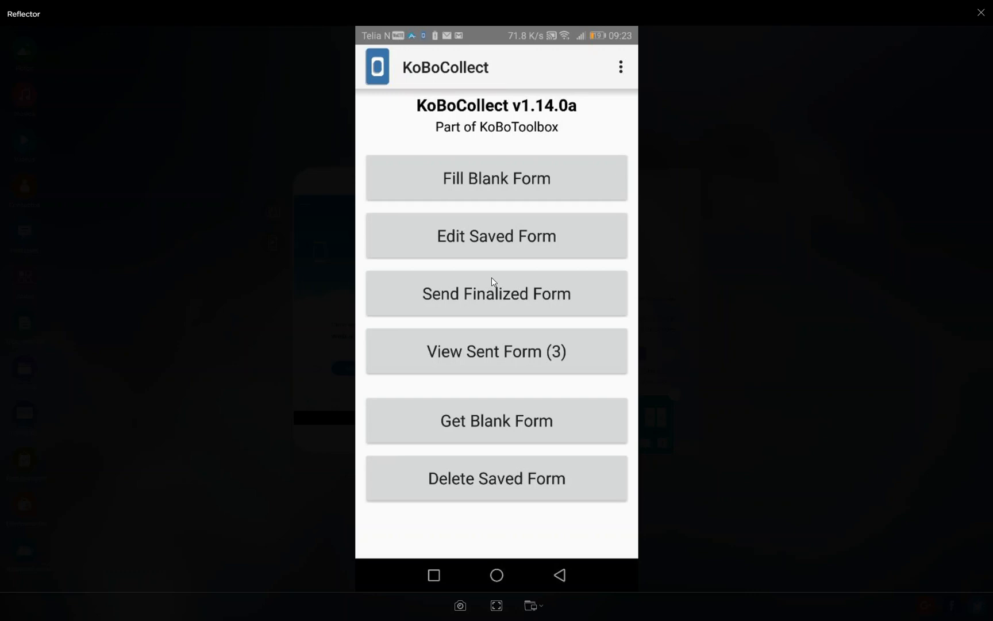
Open Delete Saved Form and show the test kobo blank form listing
{"action": "left_click", "coordinate": [496, 420]}
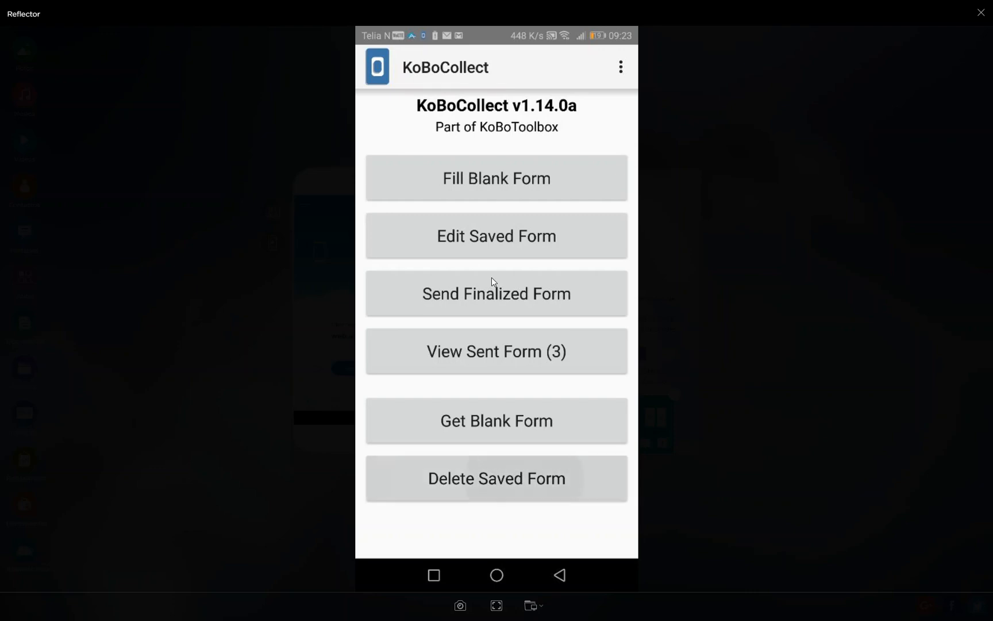
{"action": "left_click", "coordinate": [496, 478]}
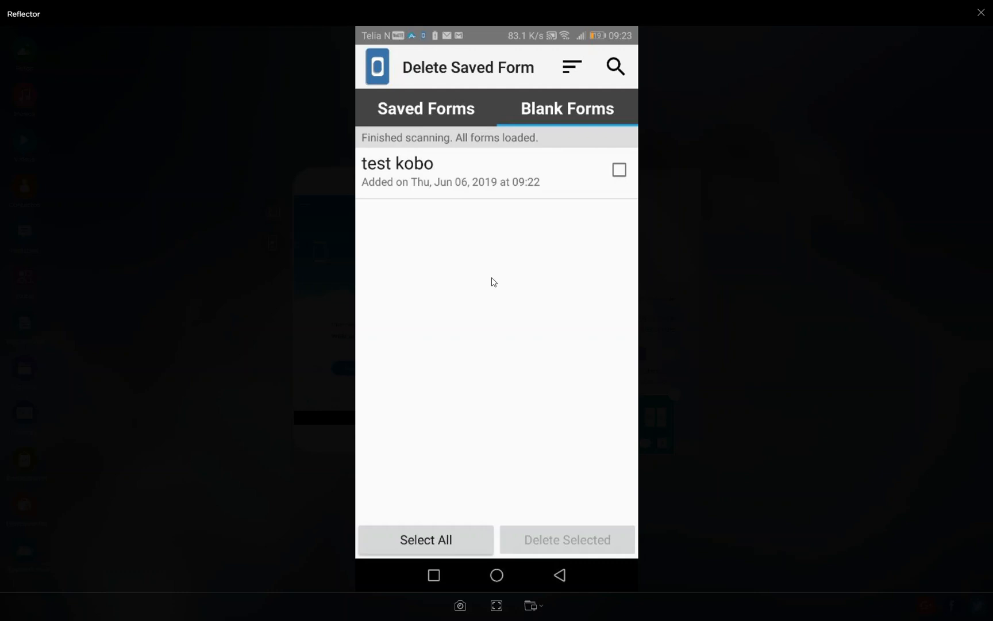
Mark test kobo, delete it, and confirm removing the form
{"action": "left_click", "coordinate": [619, 169]}
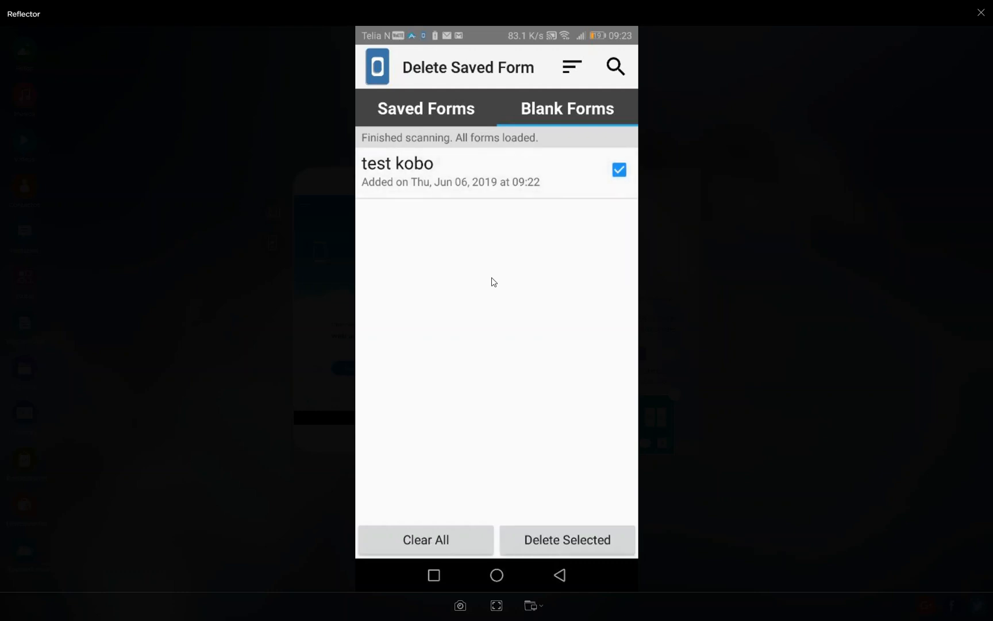
{"action": "left_click", "coordinate": [566, 539]}
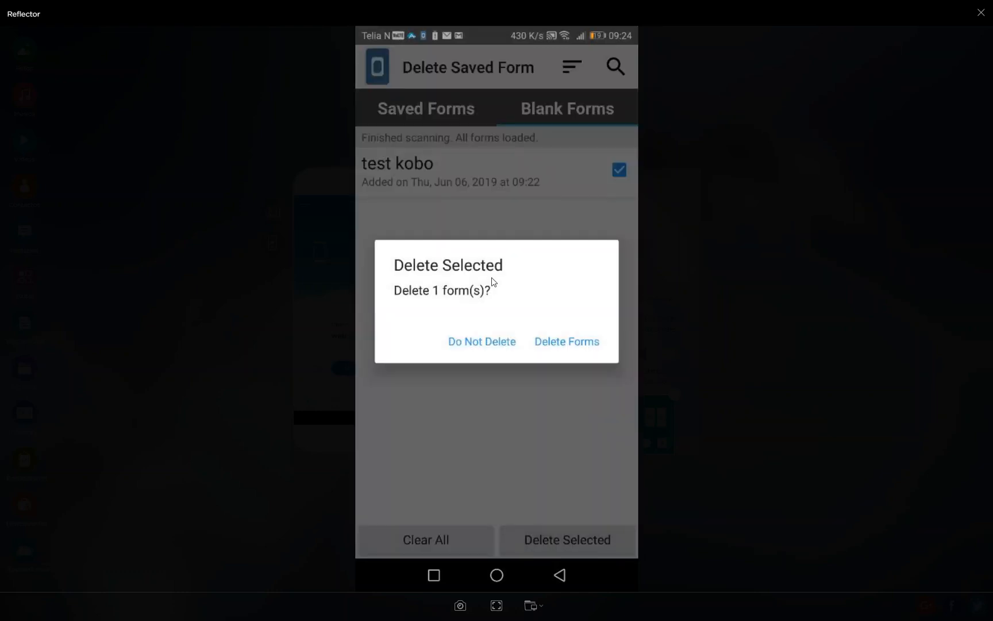
{"action": "left_click", "coordinate": [565, 341]}
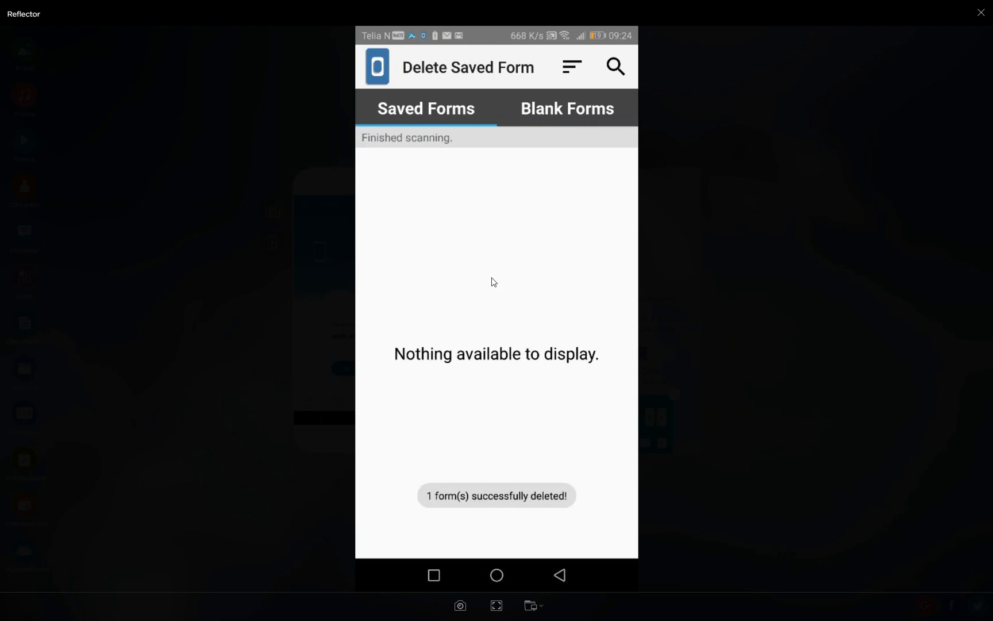